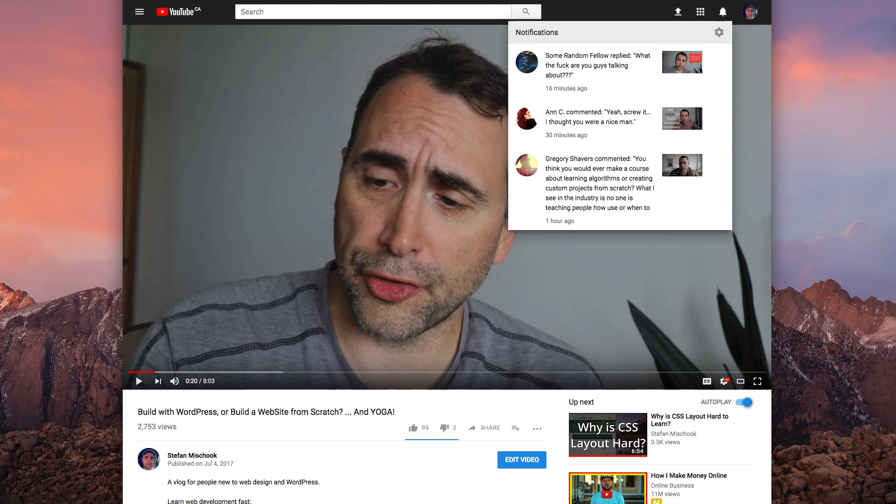
pyautogui.moveTo(573, 127)
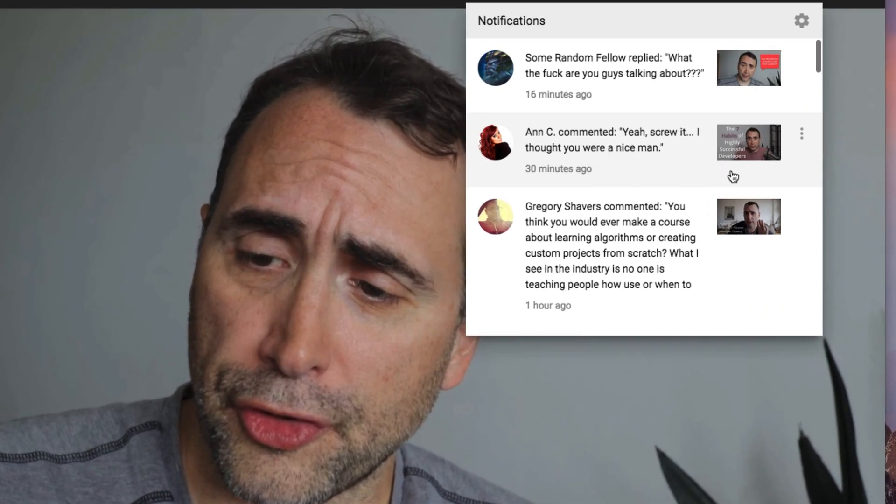
pyautogui.moveTo(637, 167)
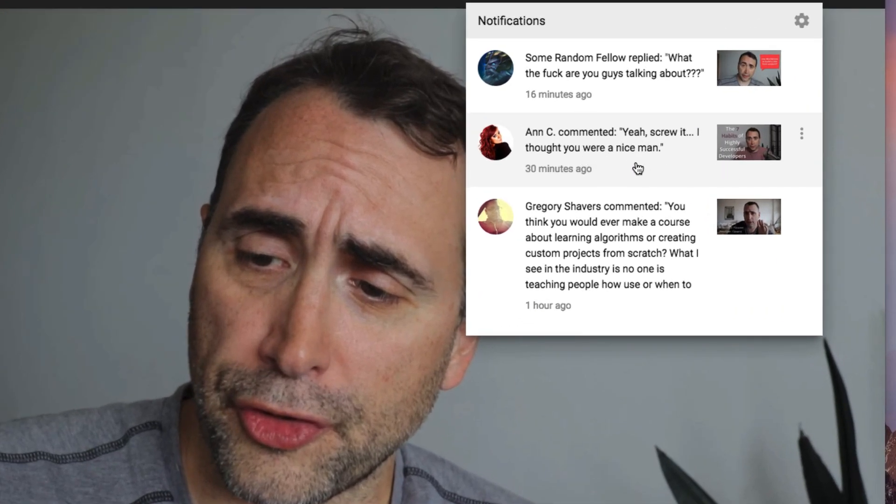
pyautogui.moveTo(726, 151)
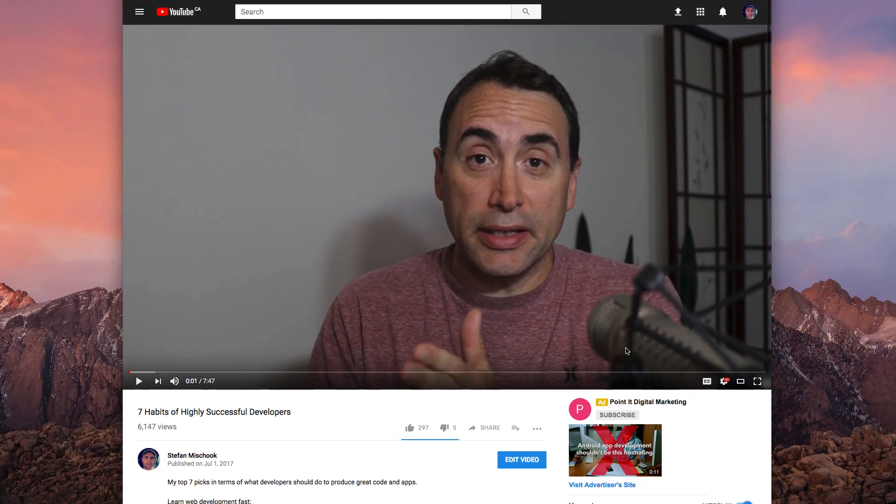
pyautogui.scroll(-3)
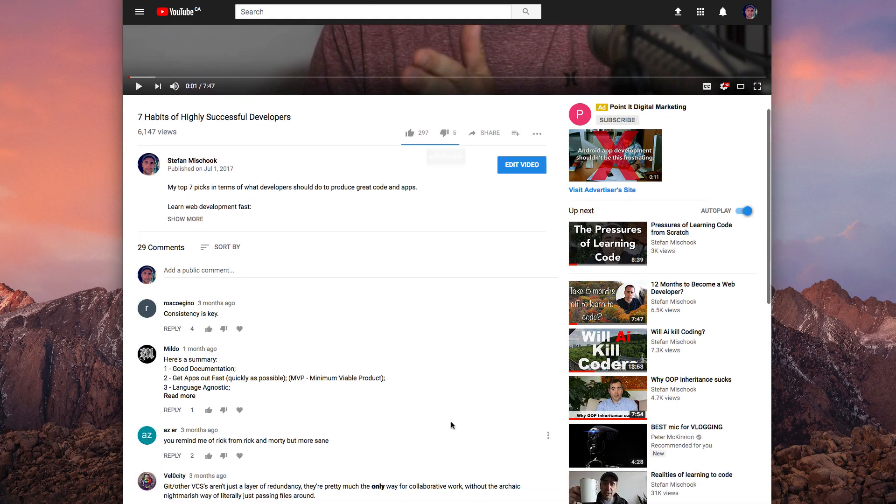
pyautogui.scroll(-3)
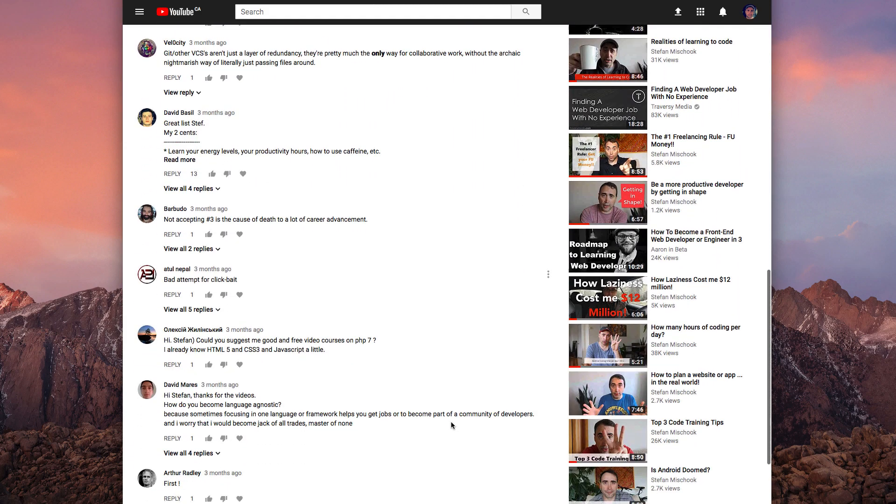
pyautogui.scroll(-3)
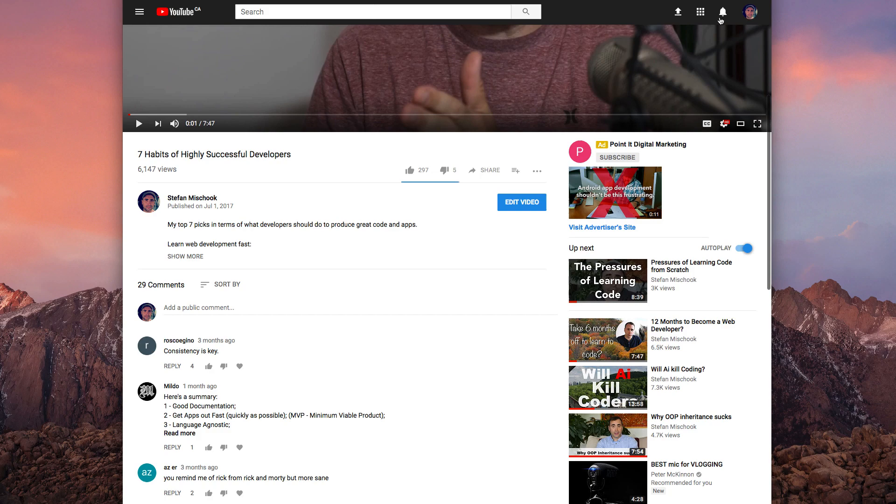
# Activate the 'Add a public comment…' field on the 7 Habits of Highly Successful Developers video
pyautogui.click(720, 11)
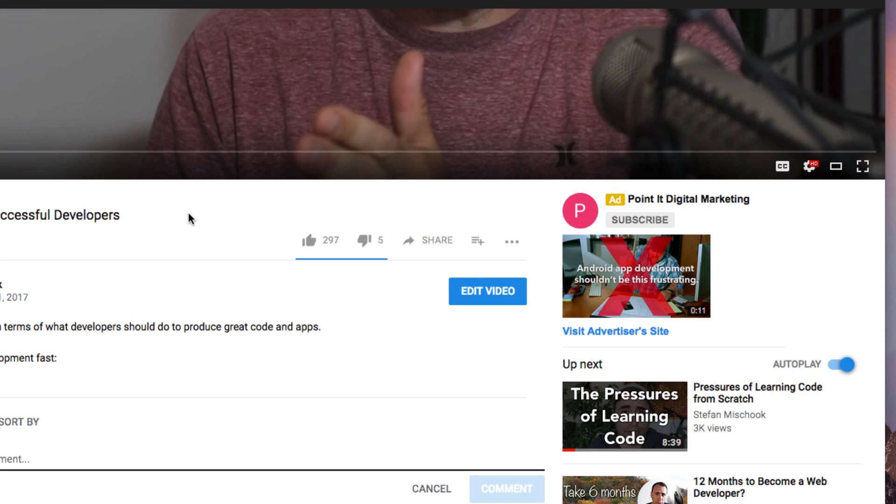
pyautogui.moveTo(200, 246)
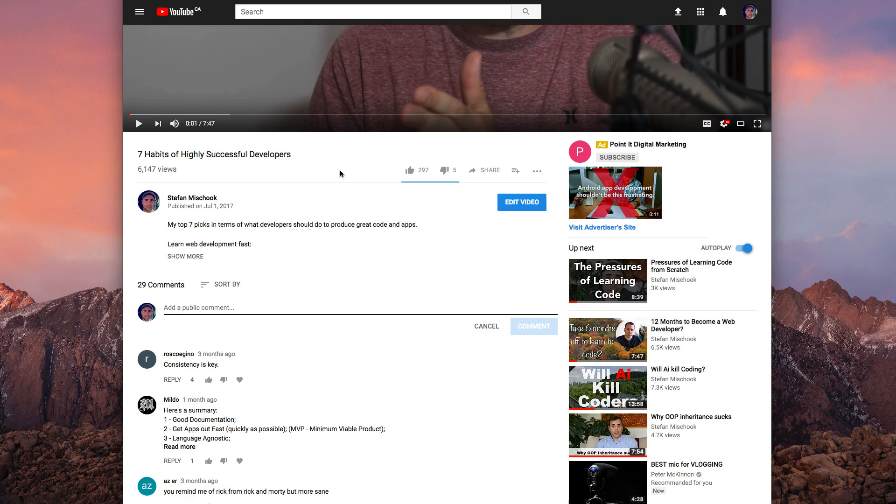
pyautogui.moveTo(355, 307)
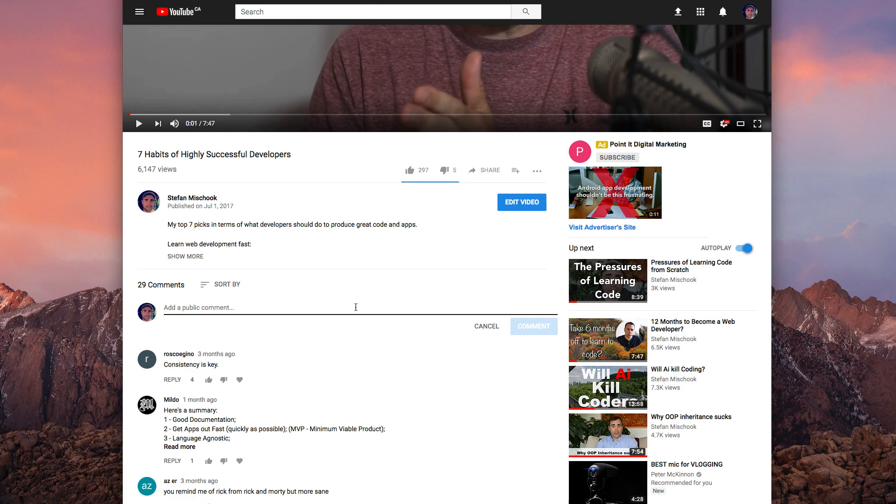
pyautogui.scroll(-3)
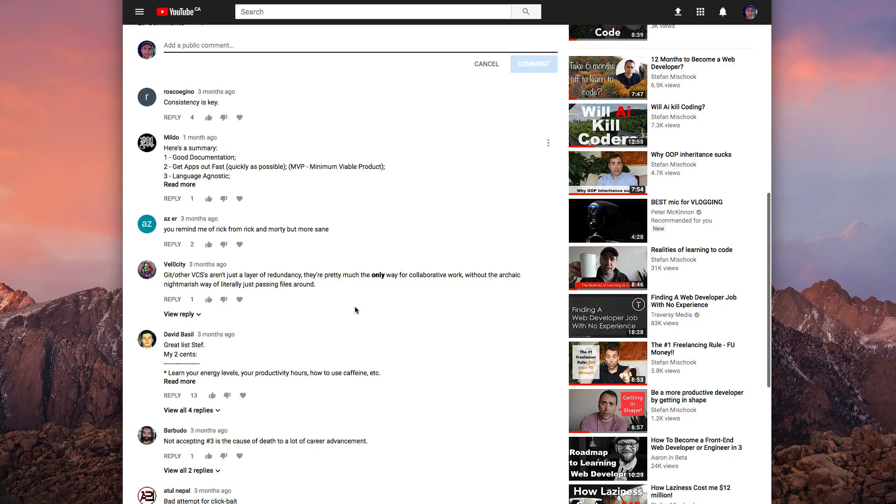
pyautogui.scroll(-3)
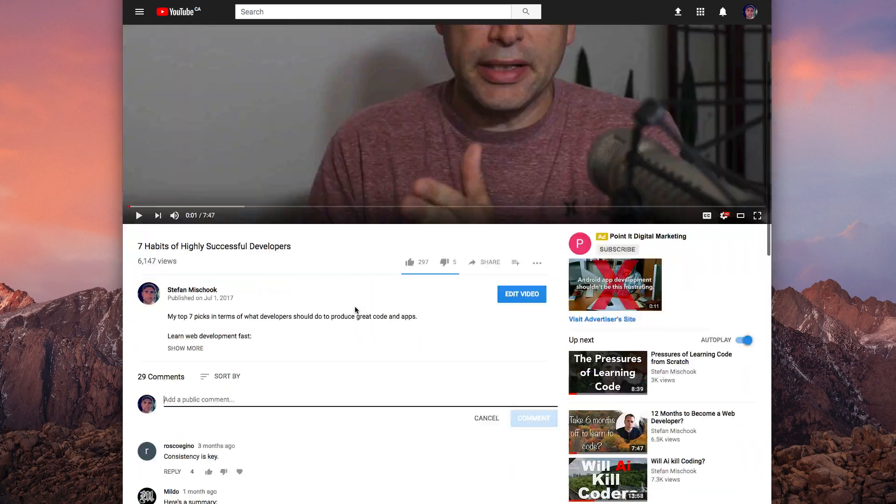
pyautogui.scroll(-3)
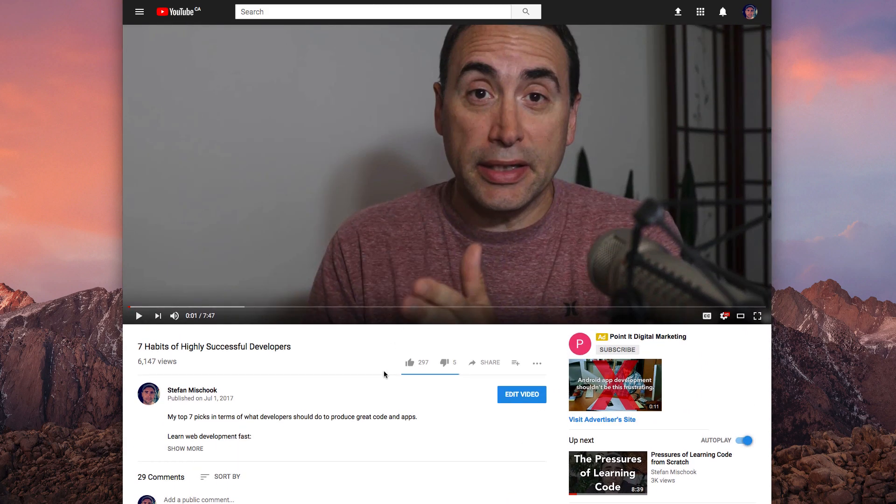
pyautogui.scroll(-3)
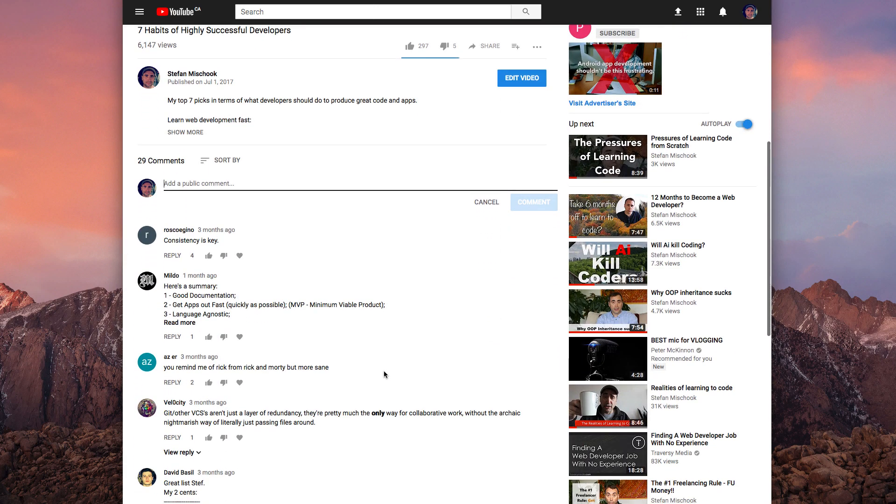
pyautogui.scroll(-3)
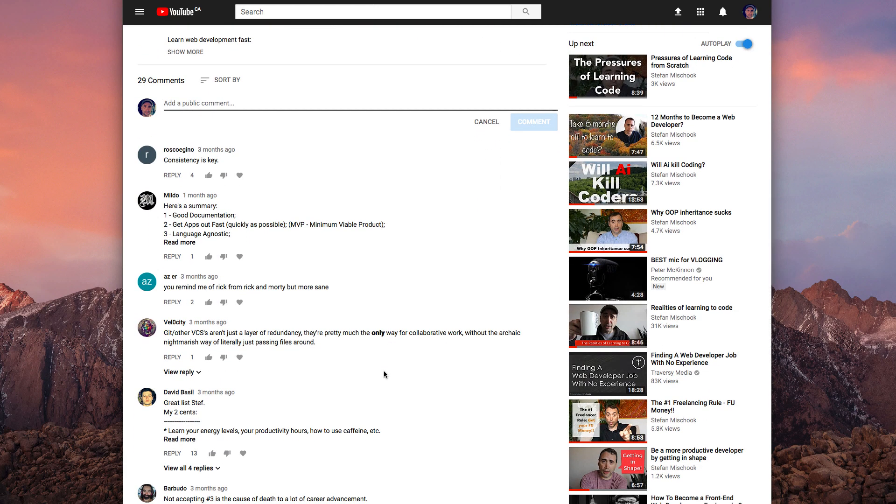
pyautogui.scroll(-3)
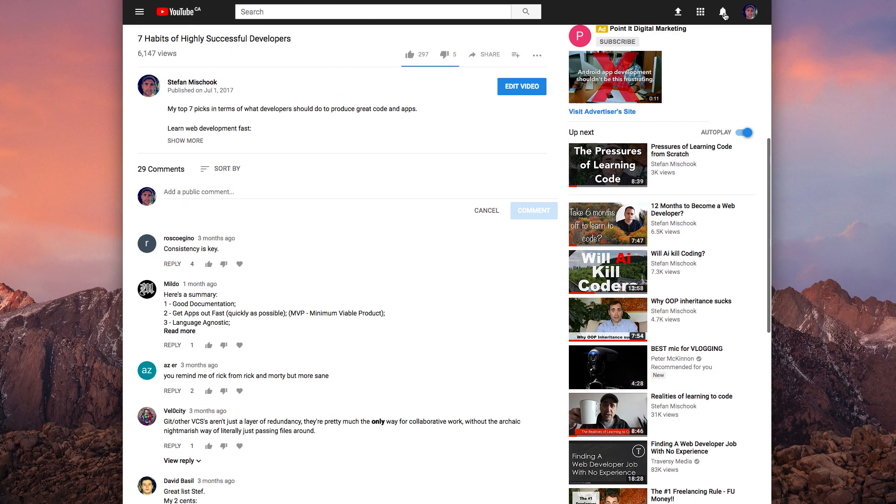
pyautogui.click(720, 11)
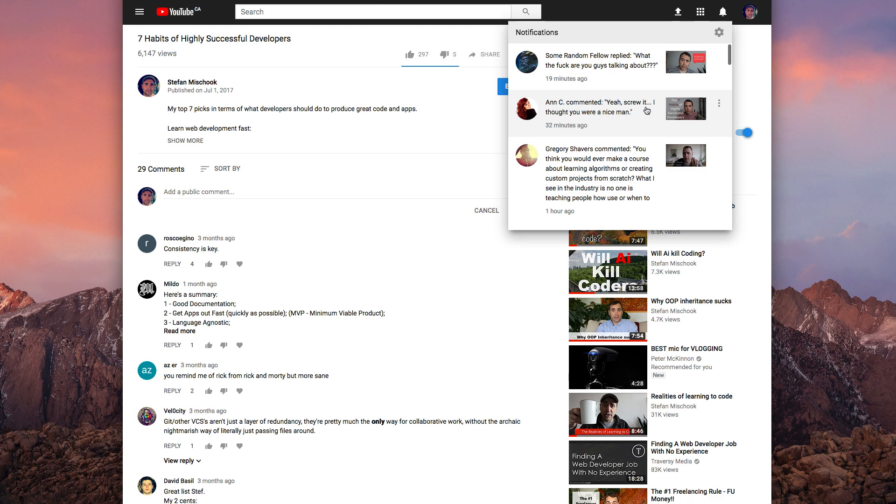
pyautogui.moveTo(620, 125)
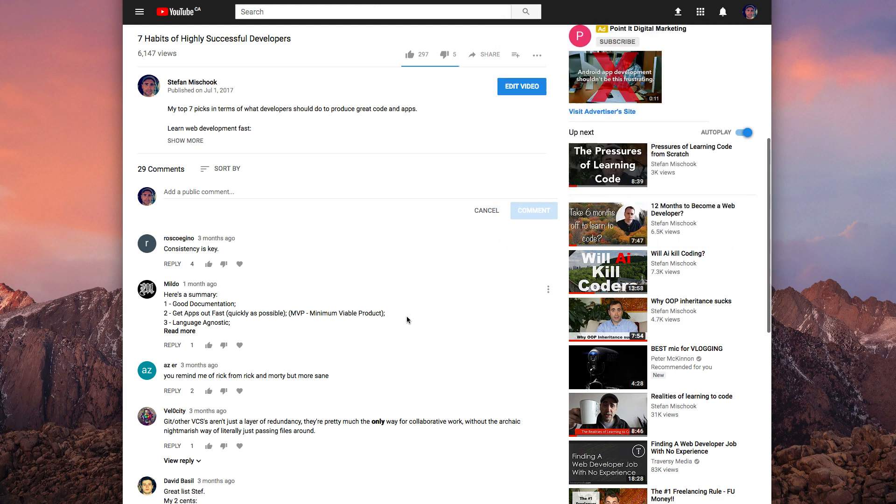
pyautogui.moveTo(428, 321)
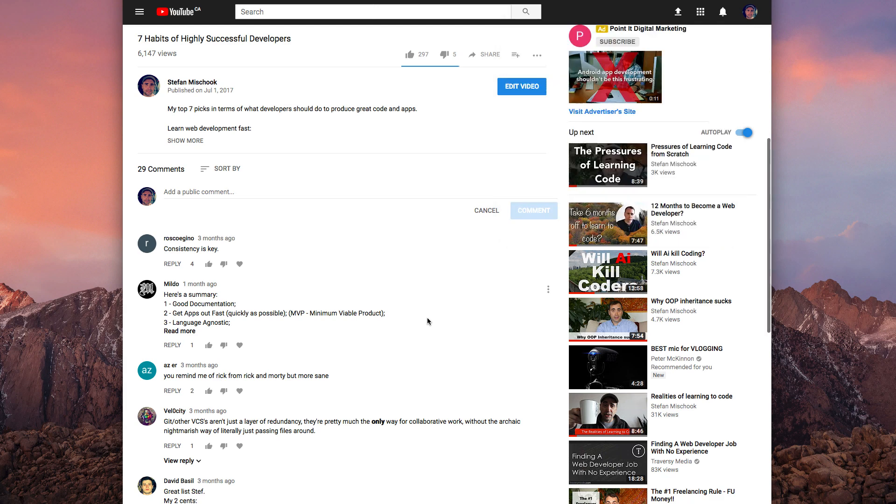